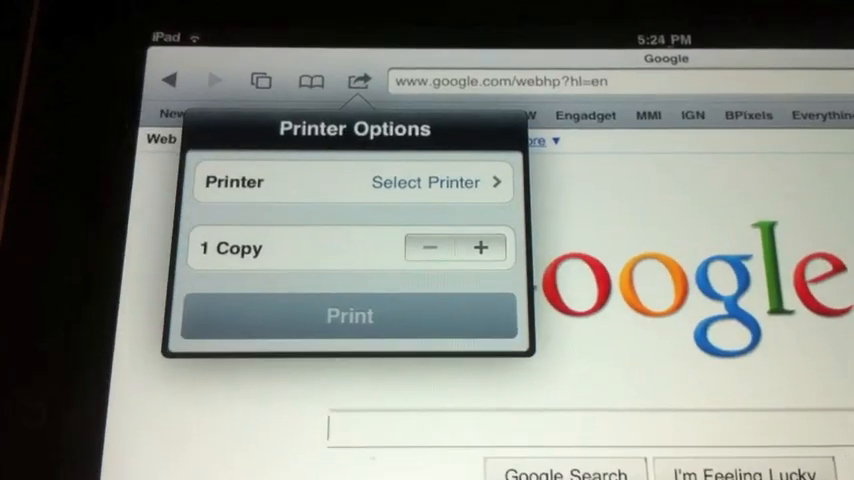
# Step: Show the printer list from Printer Options, finding the HP Photosmart C4400 series
pyautogui.click(423, 182)
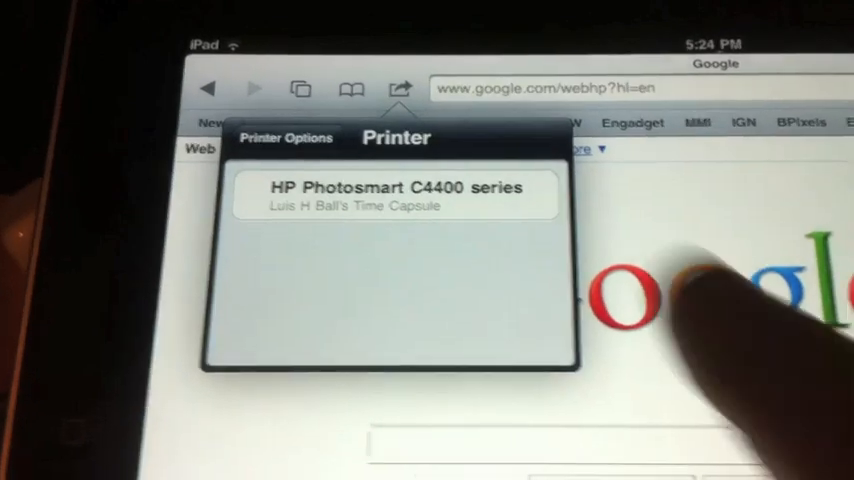
pyautogui.click(394, 193)
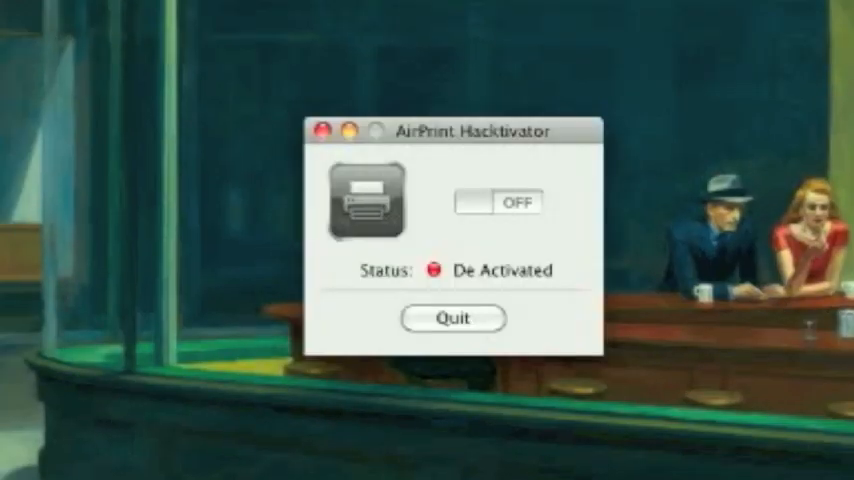
# Step: Switch AirPrint Hacktivator ON so it reads Activated, then launch System Preferences
pyautogui.click(502, 202)
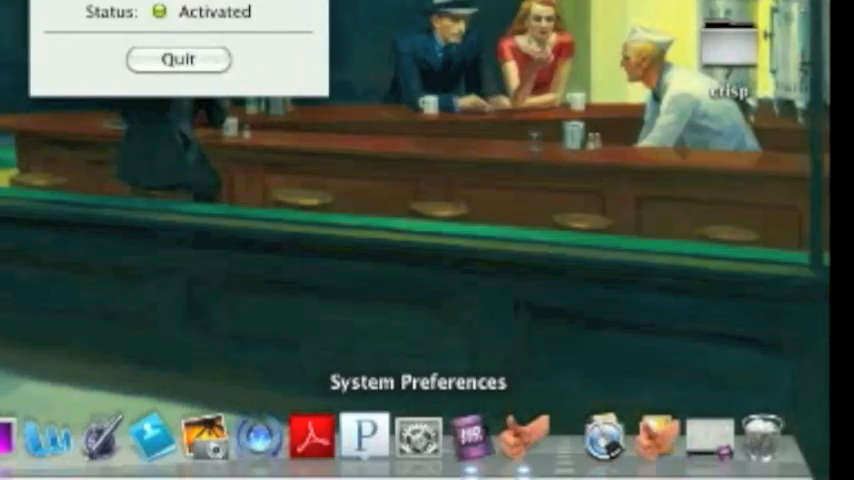
pyautogui.click(417, 438)
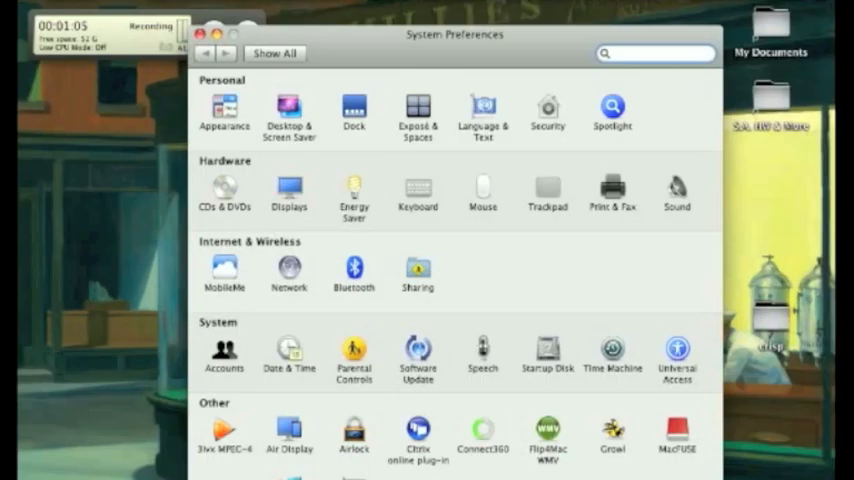
# Step: Go into Print & Fax and start adding a printer, with the HP Photosmart C4400 details shown
pyautogui.click(611, 188)
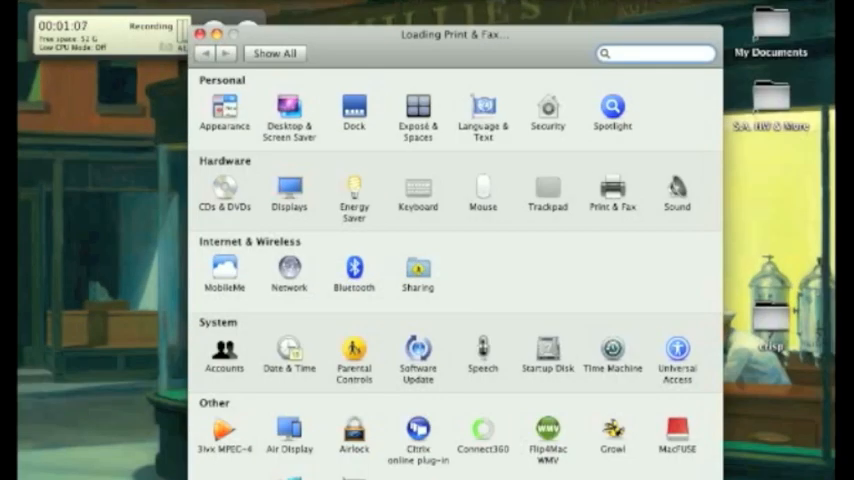
pyautogui.click(612, 192)
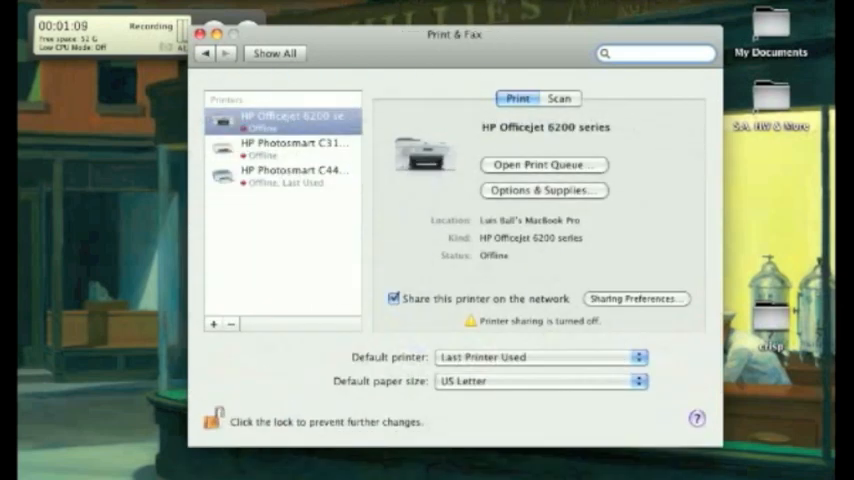
pyautogui.click(294, 175)
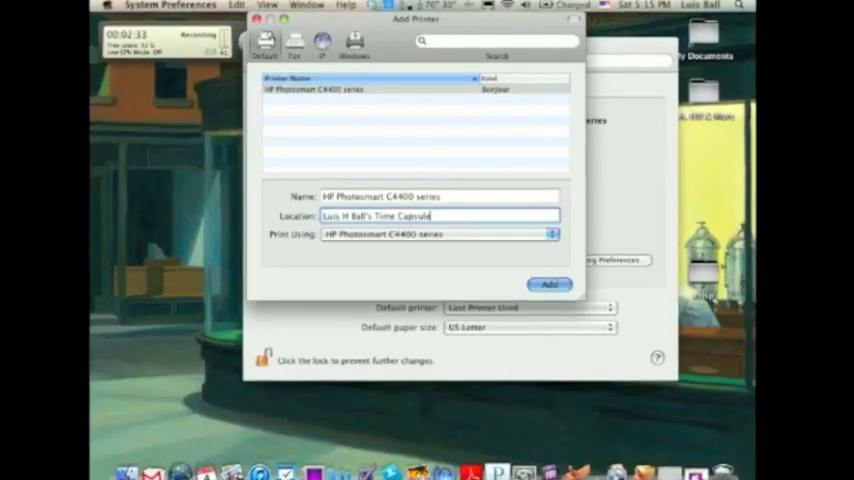
# Step: Add the HP Photosmart C4400 series (Bonjour) so its installable options are determined
pyautogui.click(550, 284)
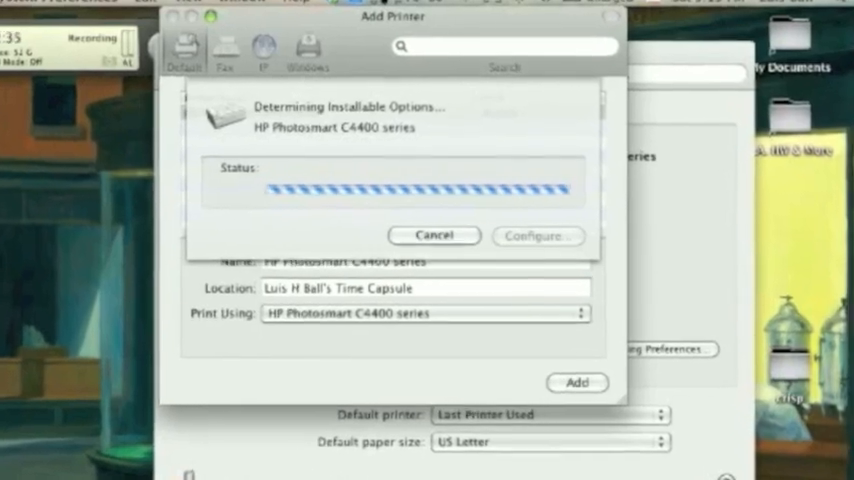